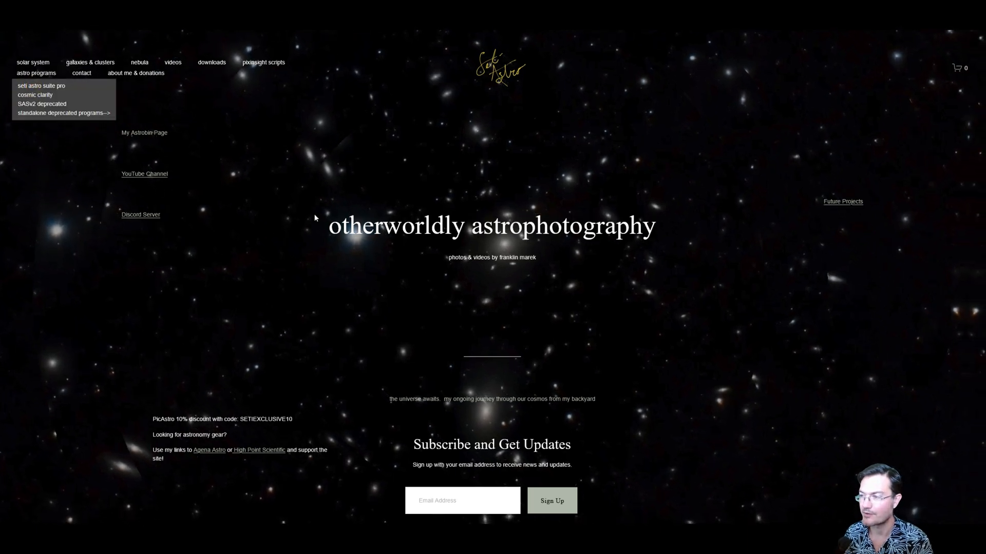
# - Go to the Seti Astro Suite Pro page and scroll to its Download here and Mirror Site links
pyautogui.click(41, 86)
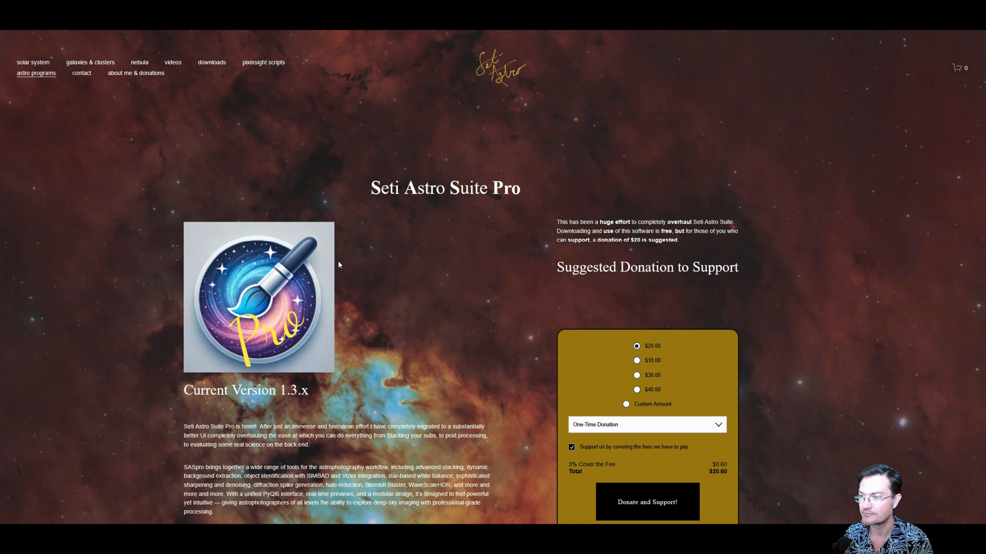
pyautogui.scroll(-3)
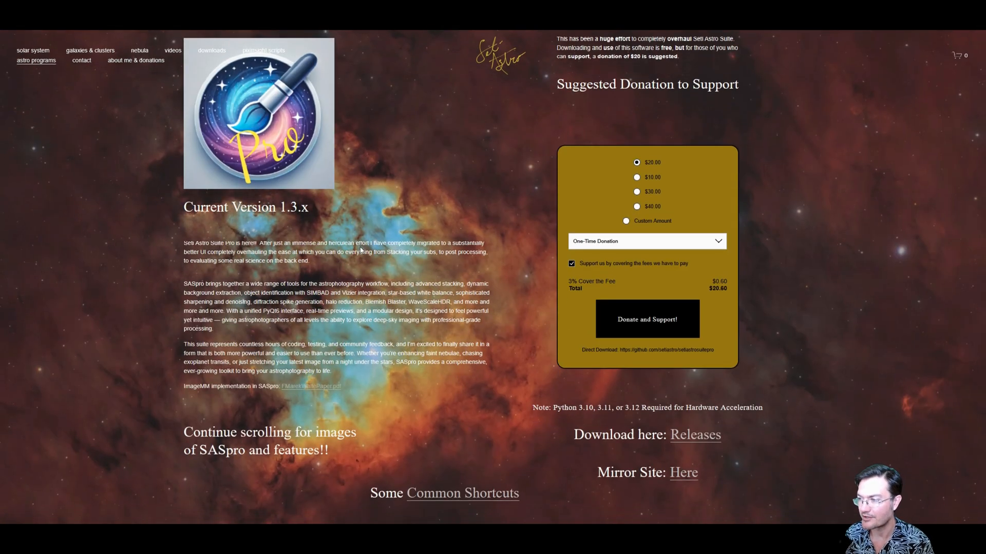
pyautogui.scroll(-3)
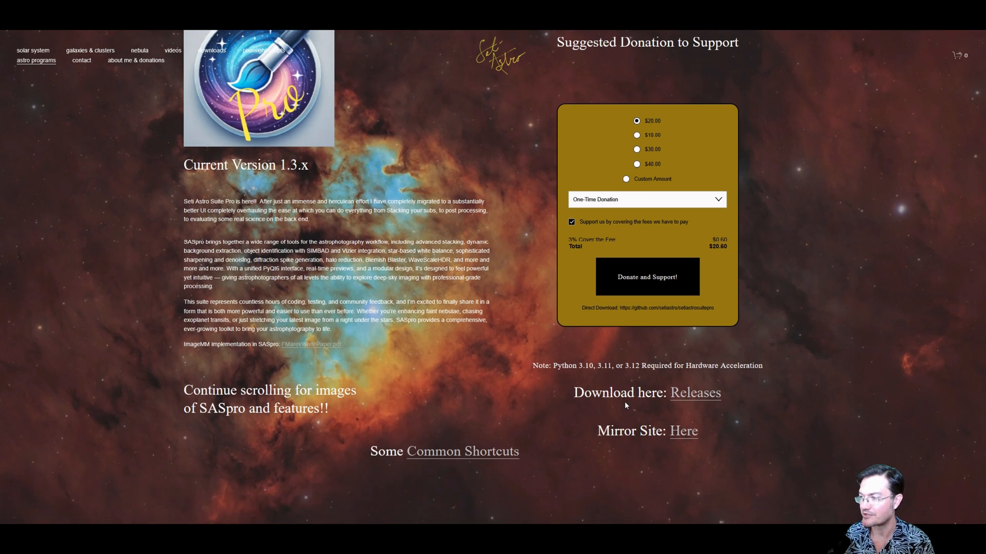
pyautogui.moveTo(689, 398)
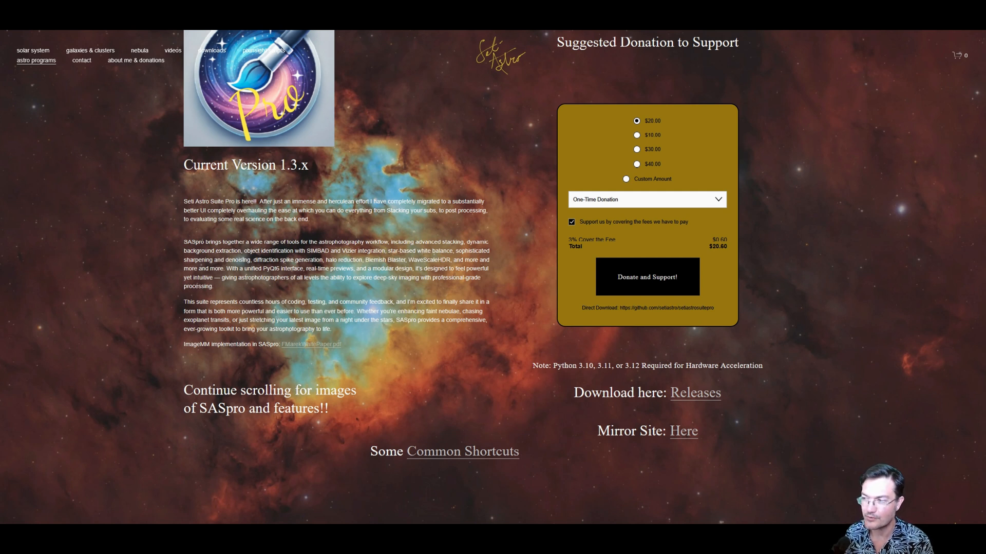
pyautogui.doubleClick(632, 366)
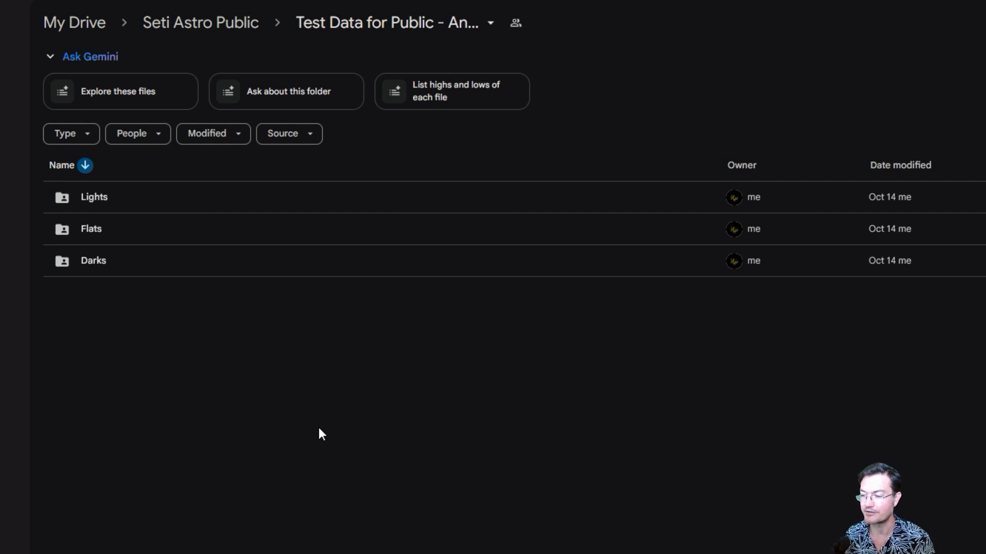
pyautogui.moveTo(506, 92)
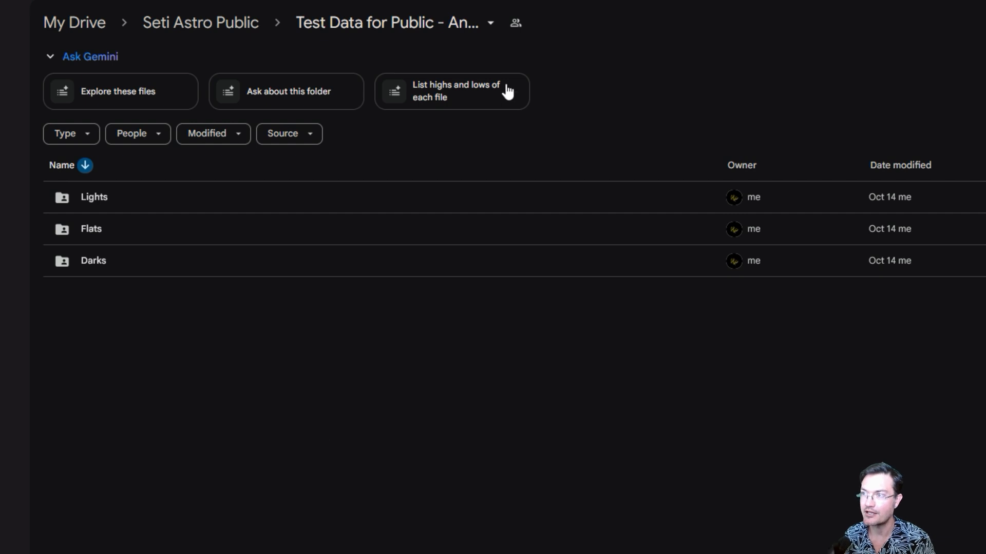
pyautogui.moveTo(272, 451)
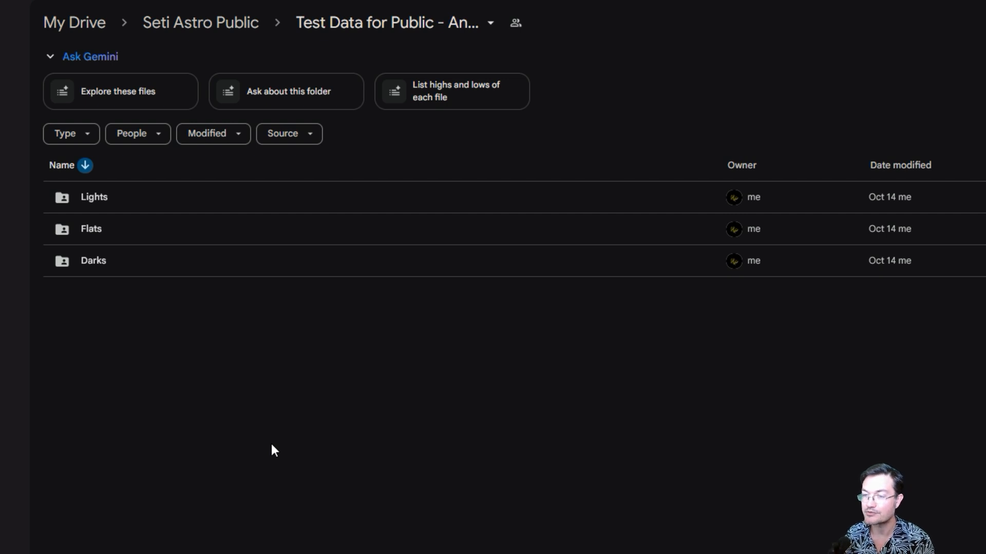
pyautogui.moveTo(269, 441)
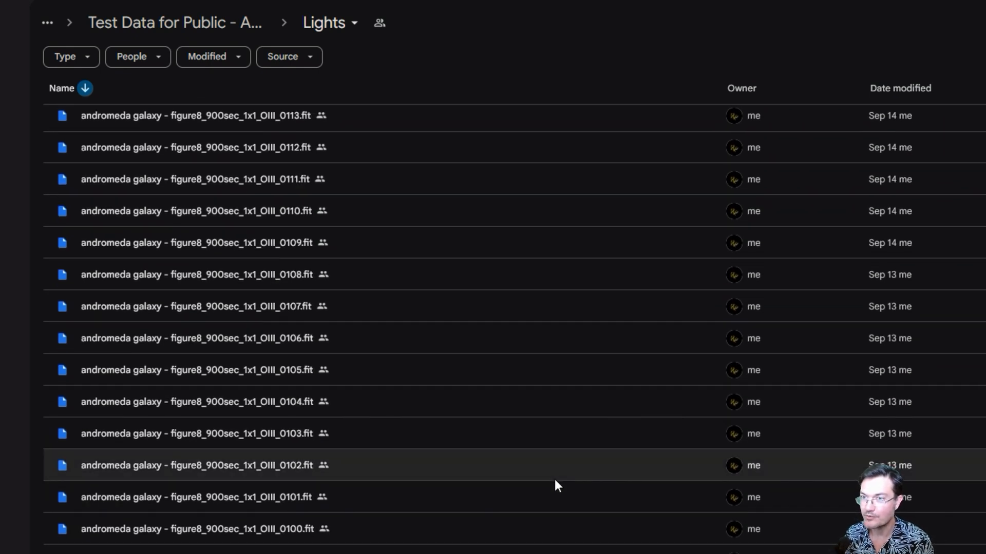
# - Scroll through the Lights listing of Andromeda OIII and Ha 900-second .fit files
pyautogui.scroll(-3)
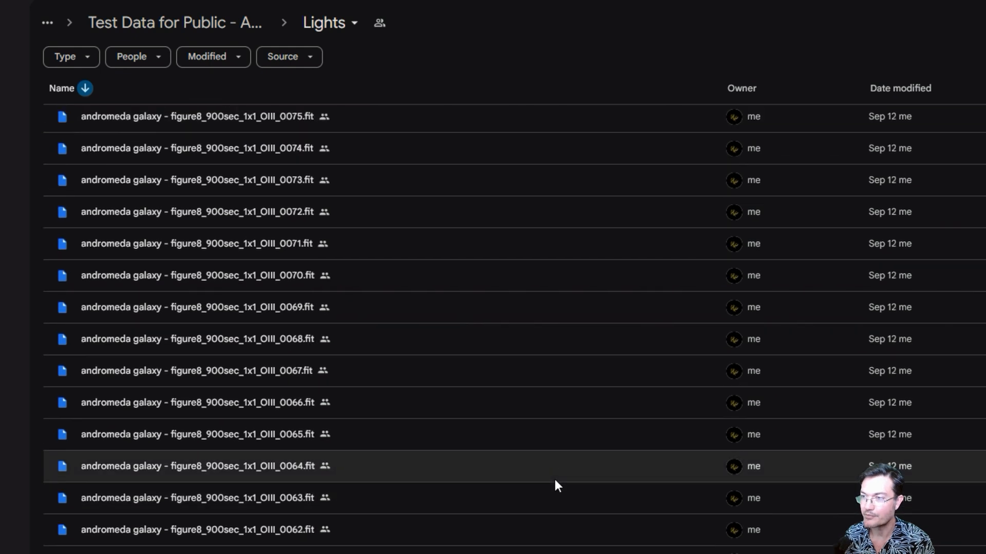
pyautogui.scroll(-3)
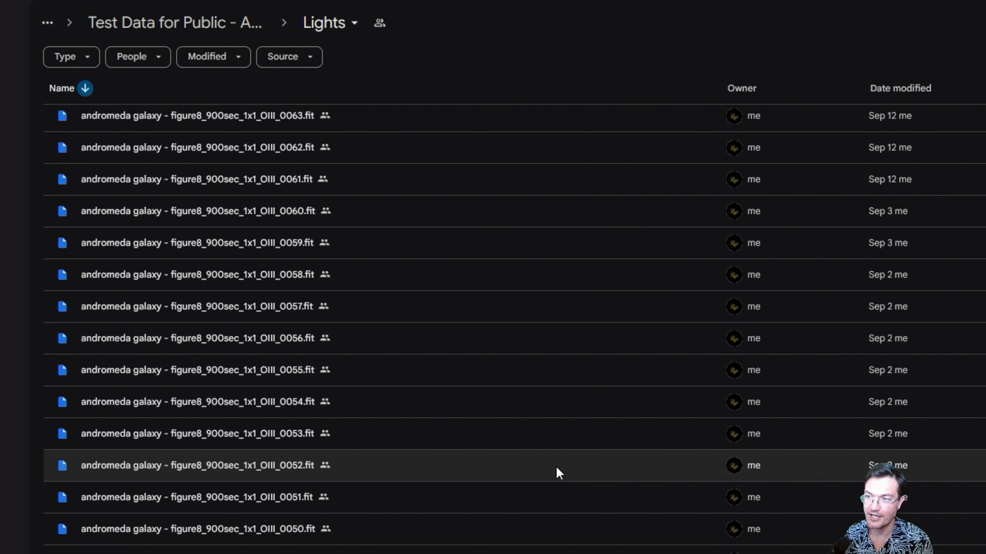
pyautogui.scroll(-3)
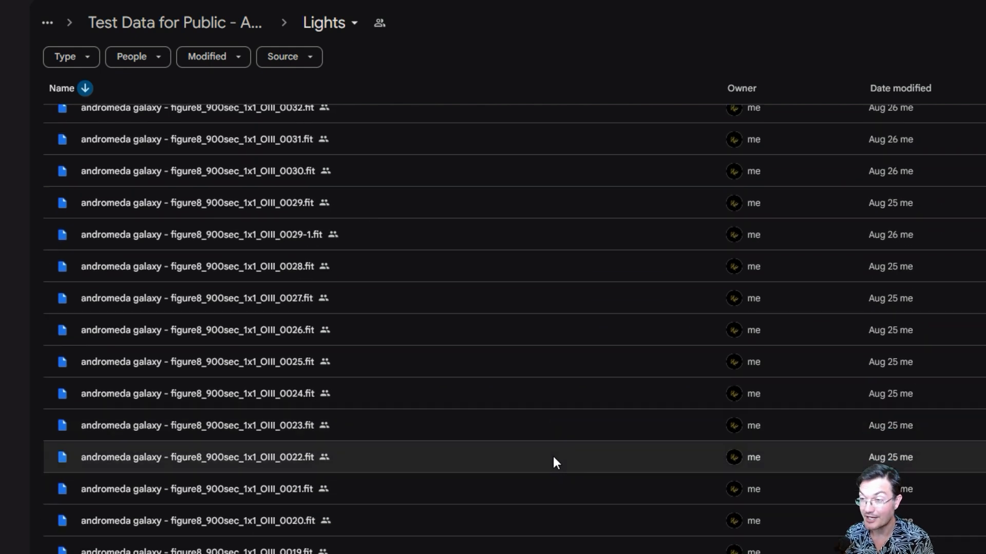
pyautogui.scroll(-3)
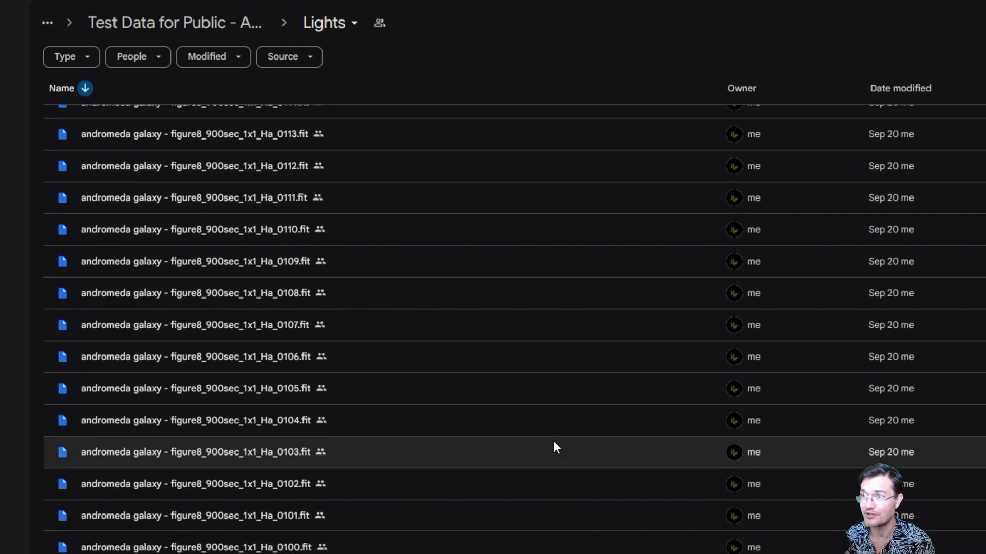
pyautogui.scroll(-3)
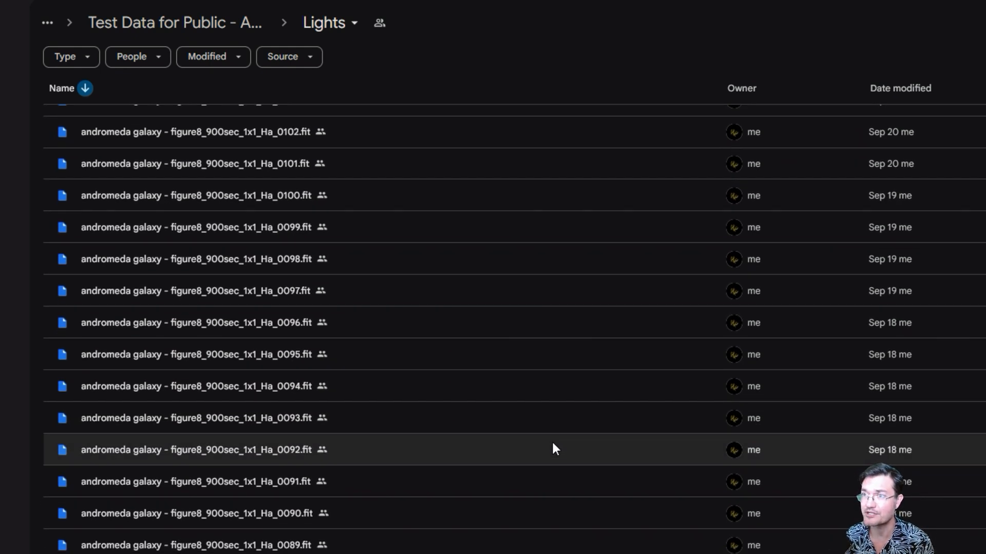
pyautogui.scroll(-3)
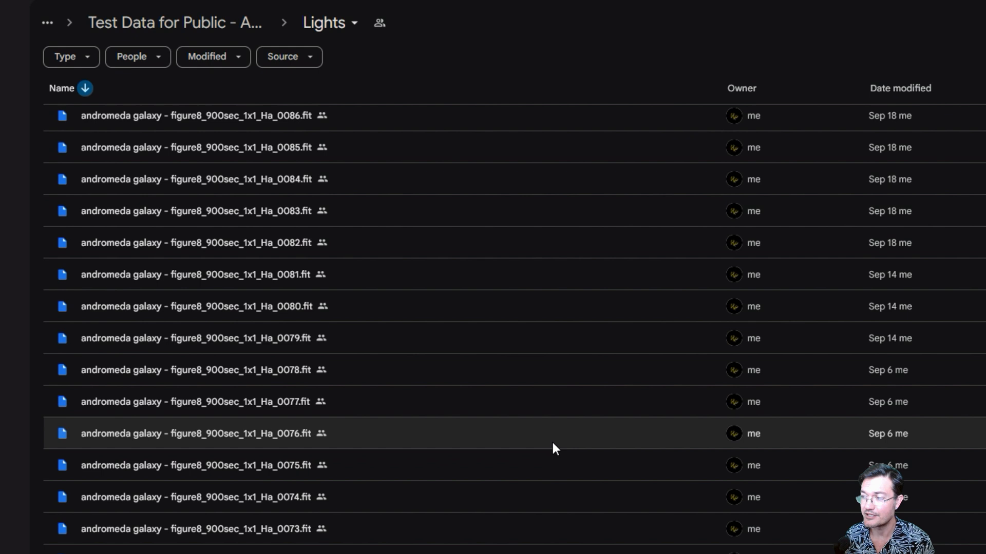
pyautogui.moveTo(561, 449)
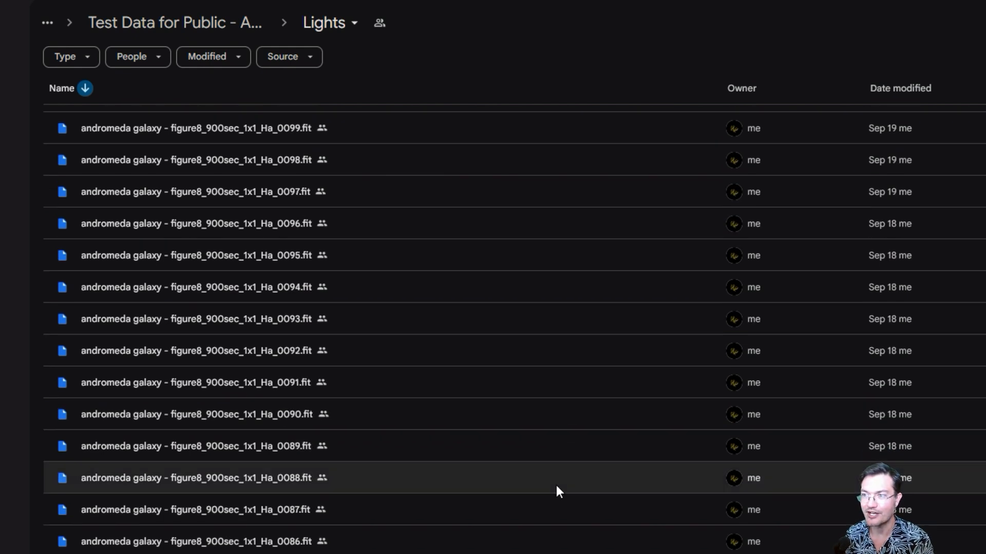
pyautogui.scroll(-3)
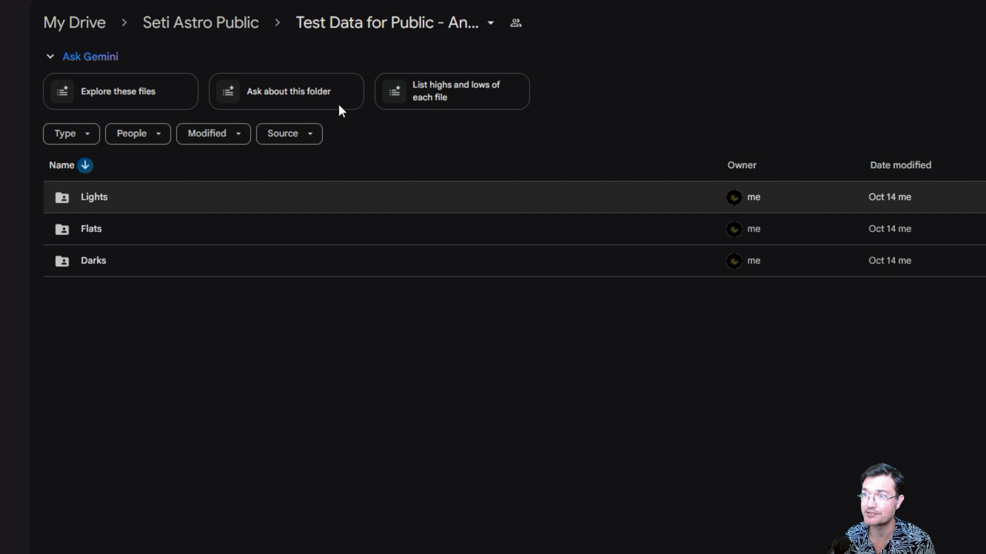
pyautogui.moveTo(380, 309)
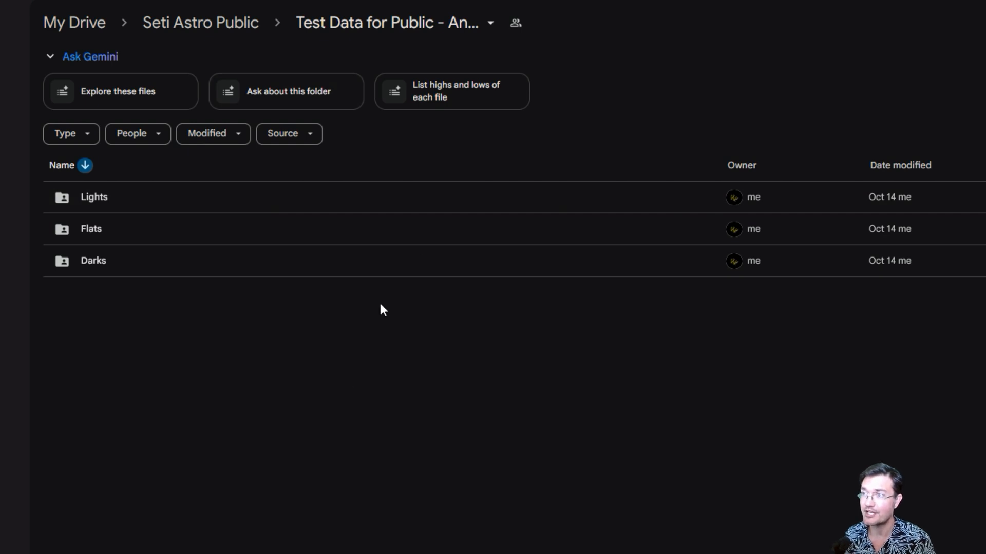
pyautogui.moveTo(478, 155)
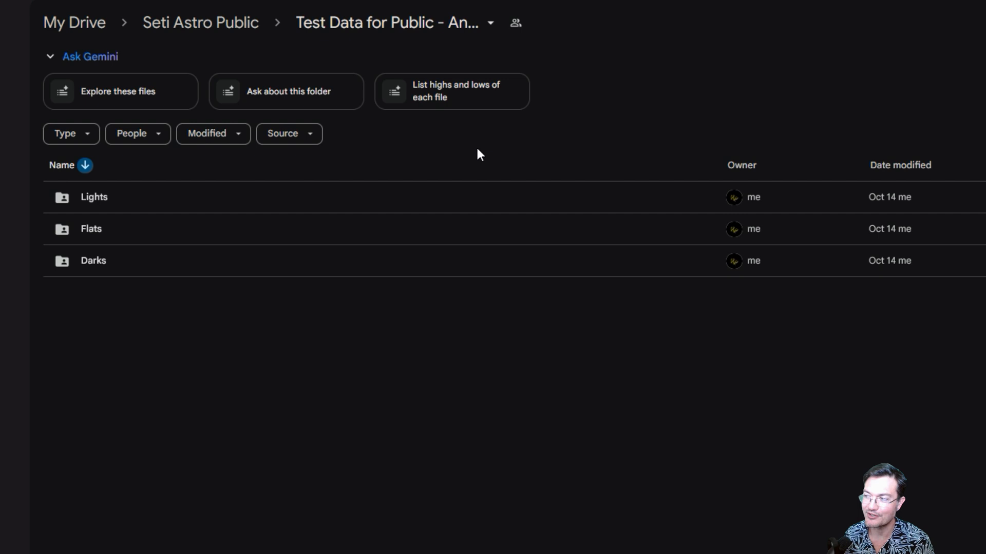
pyautogui.moveTo(403, 412)
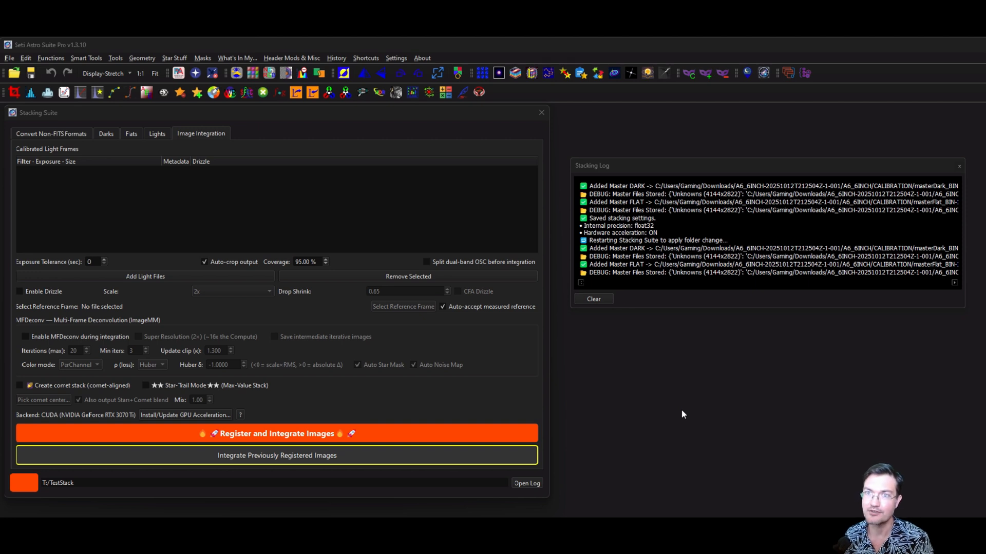
pyautogui.moveTo(67, 141)
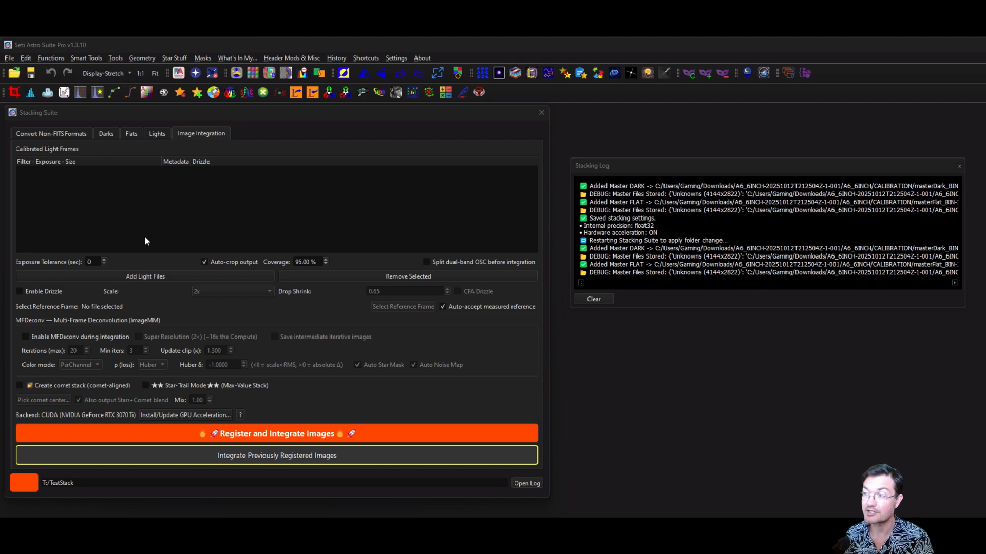
pyautogui.moveTo(140, 246)
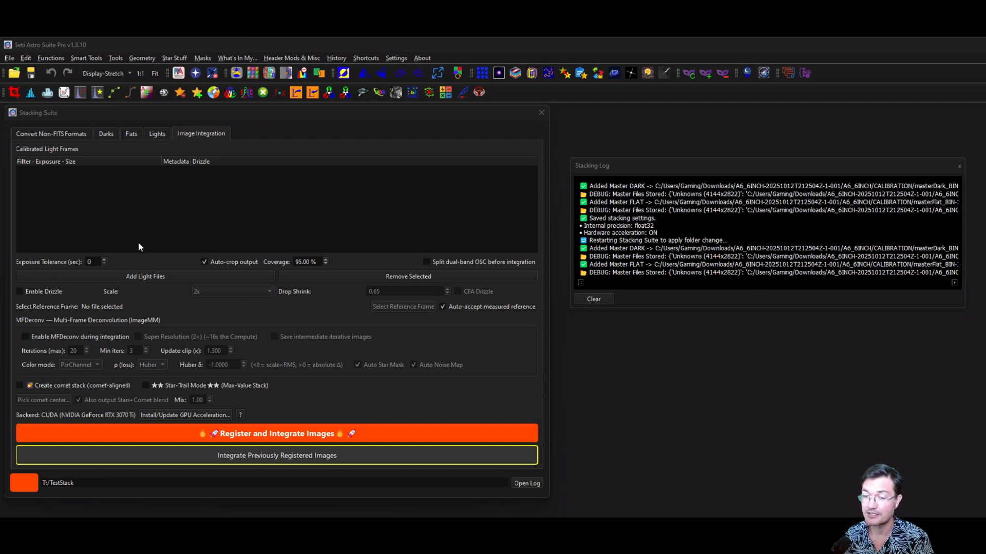
pyautogui.moveTo(214, 142)
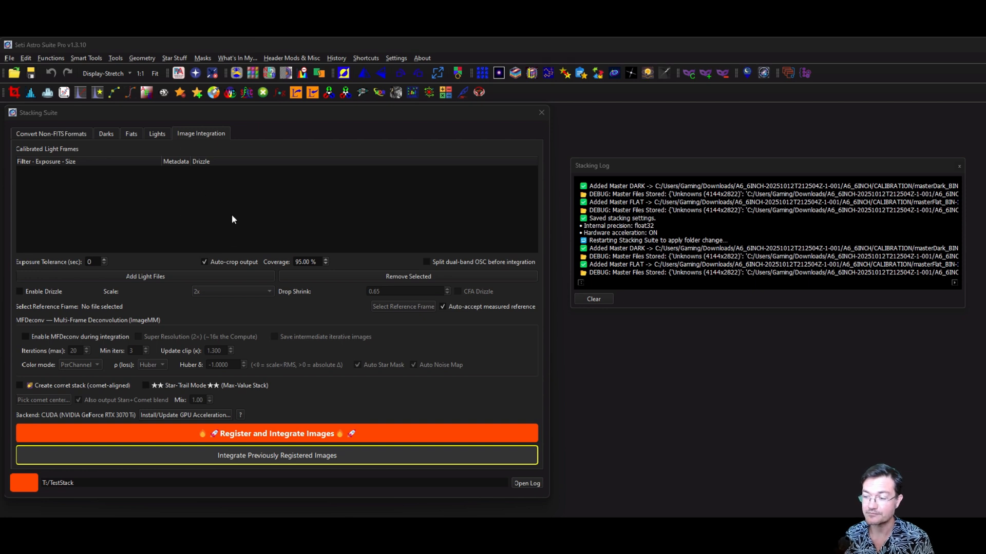
pyautogui.moveTo(221, 218)
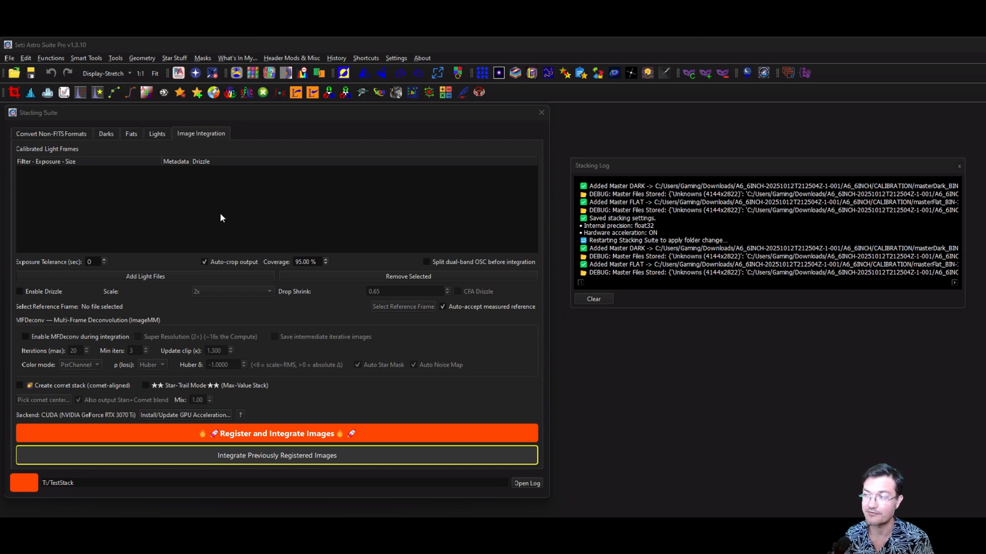
pyautogui.moveTo(213, 214)
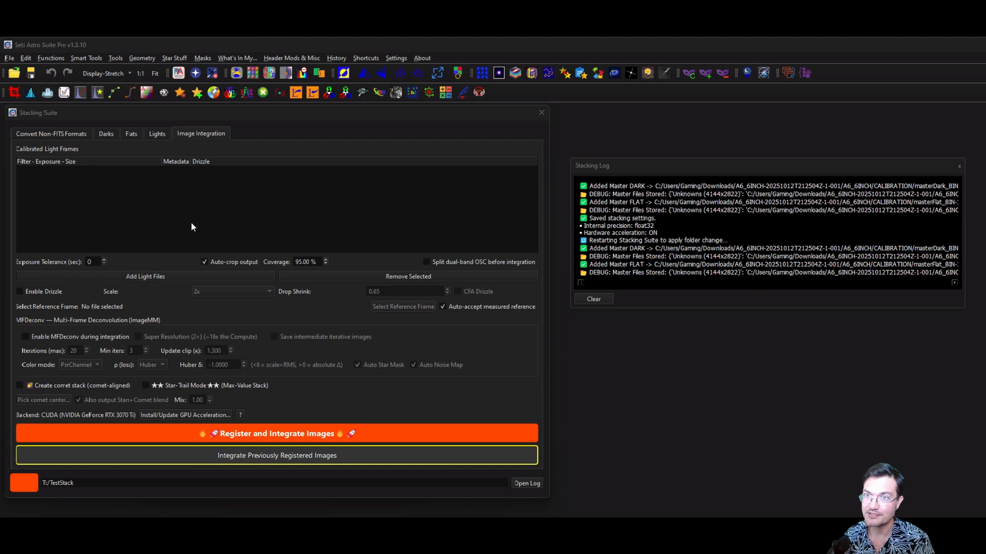
pyautogui.moveTo(151, 239)
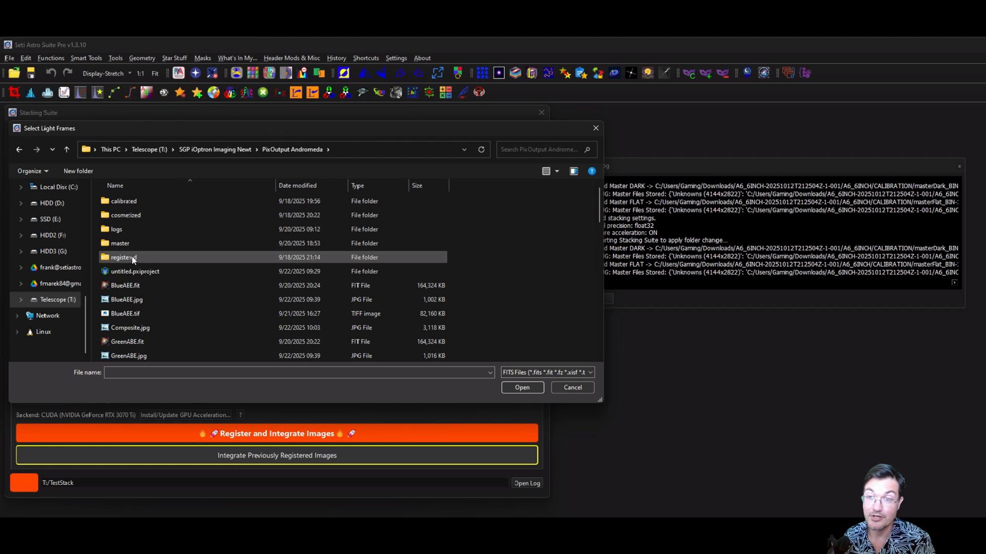
# - Select all 98 .xisf frames in registered/FILTER-Ha_mono as light files
pyautogui.doubleClick(123, 257)
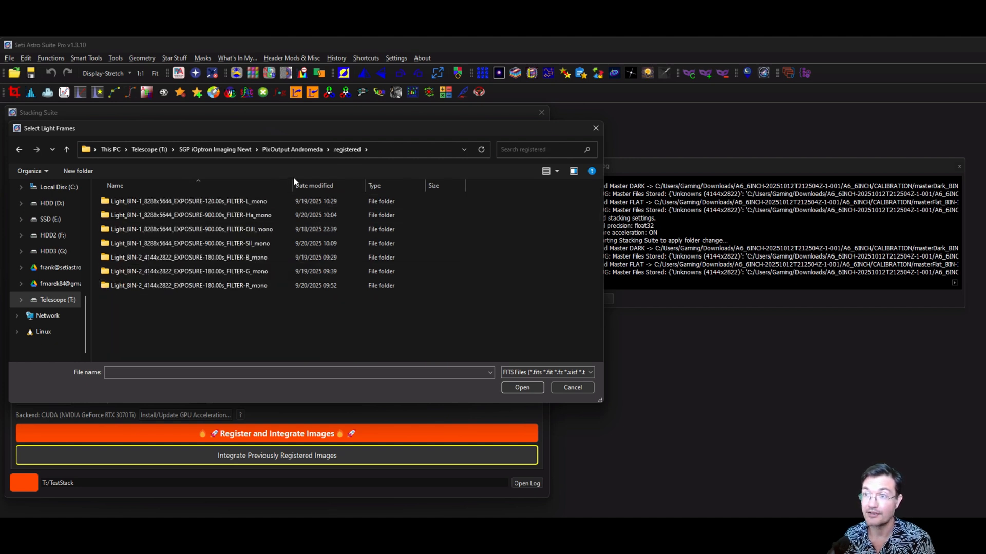
pyautogui.moveTo(189, 202)
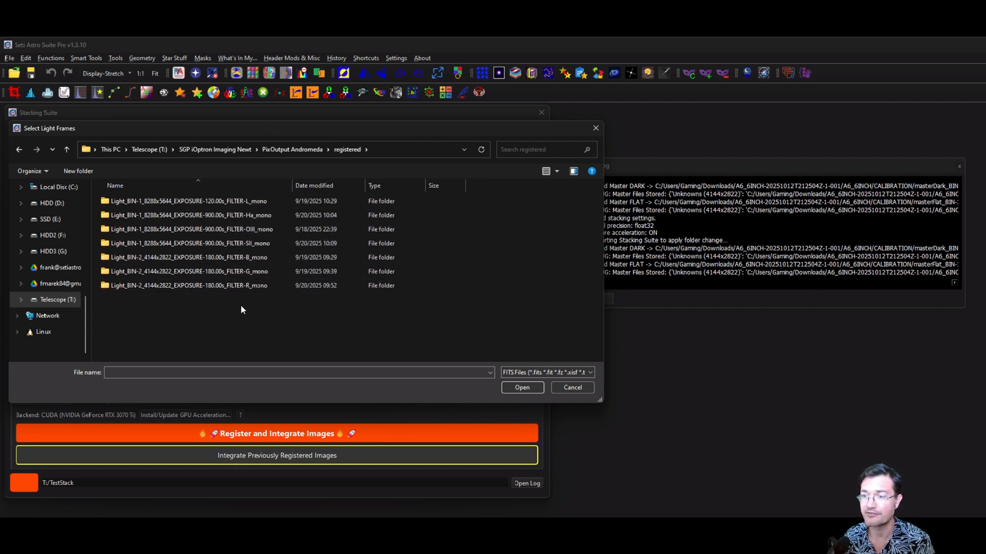
pyautogui.doubleClick(190, 215)
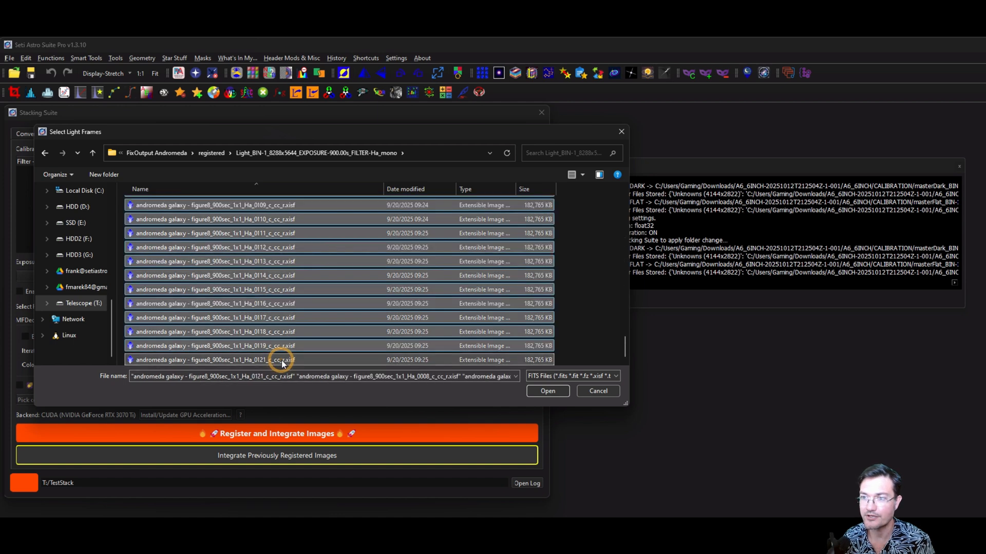
pyautogui.click(546, 392)
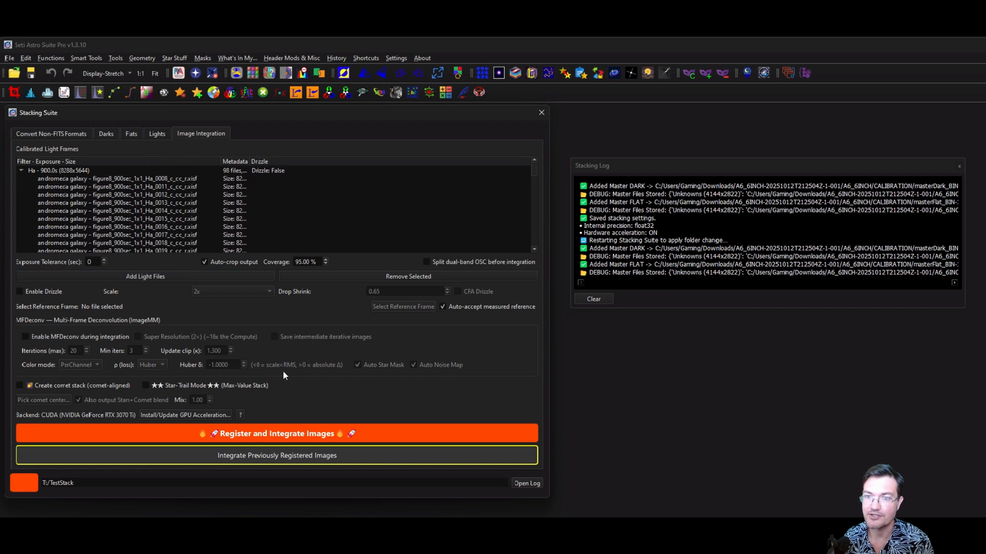
# - Turn on the 'Enable MFDeconv during integration' option for the 98 Ha frames
pyautogui.click(25, 336)
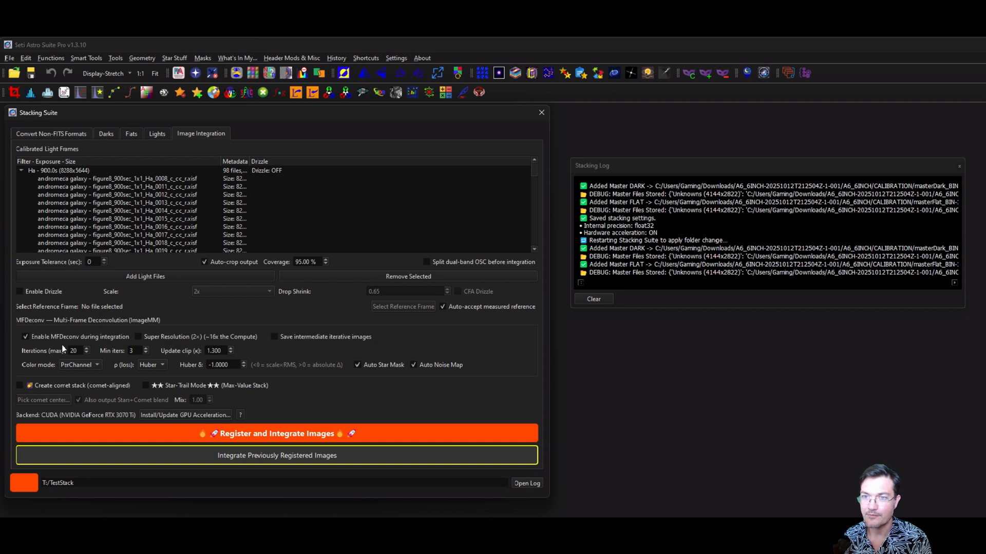
pyautogui.moveTo(80, 369)
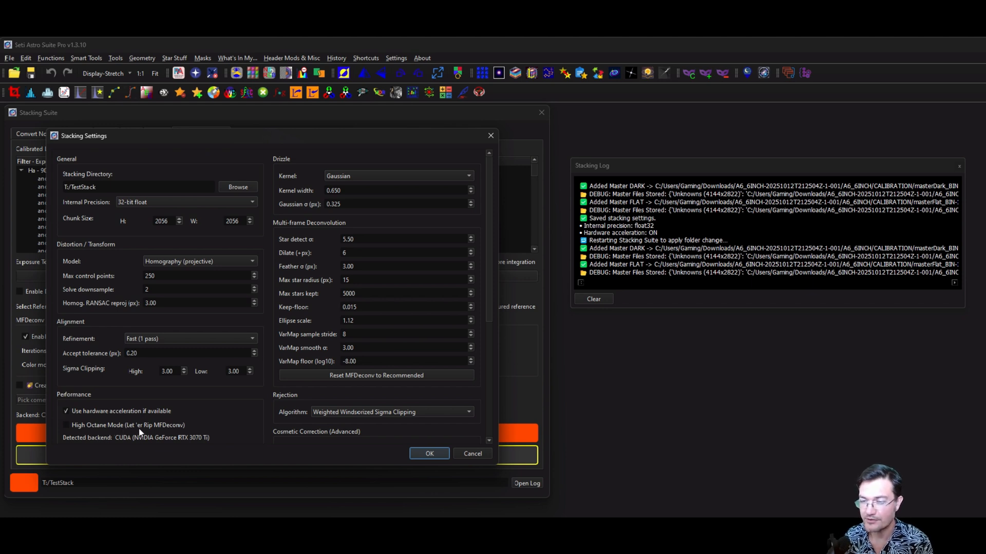
pyautogui.moveTo(204, 434)
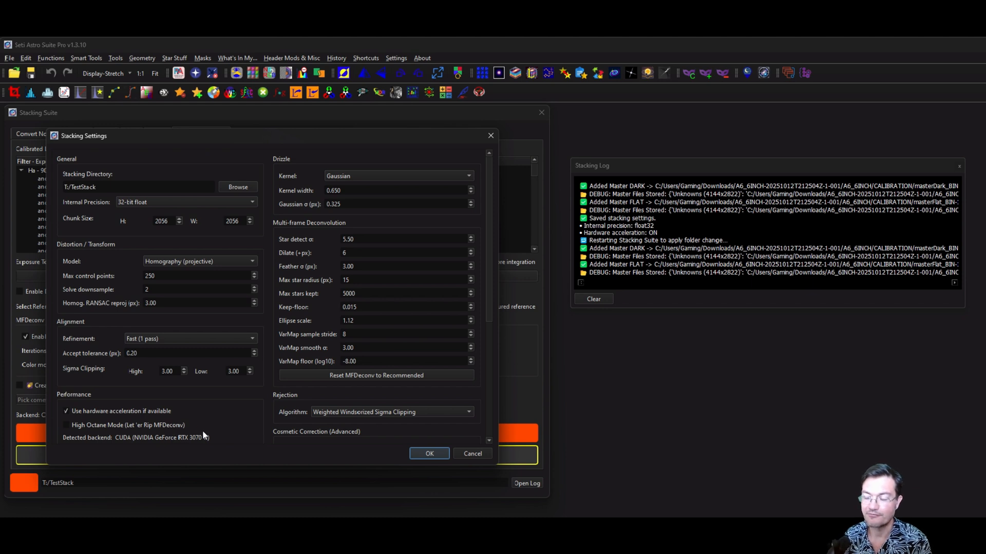
pyautogui.moveTo(113, 425)
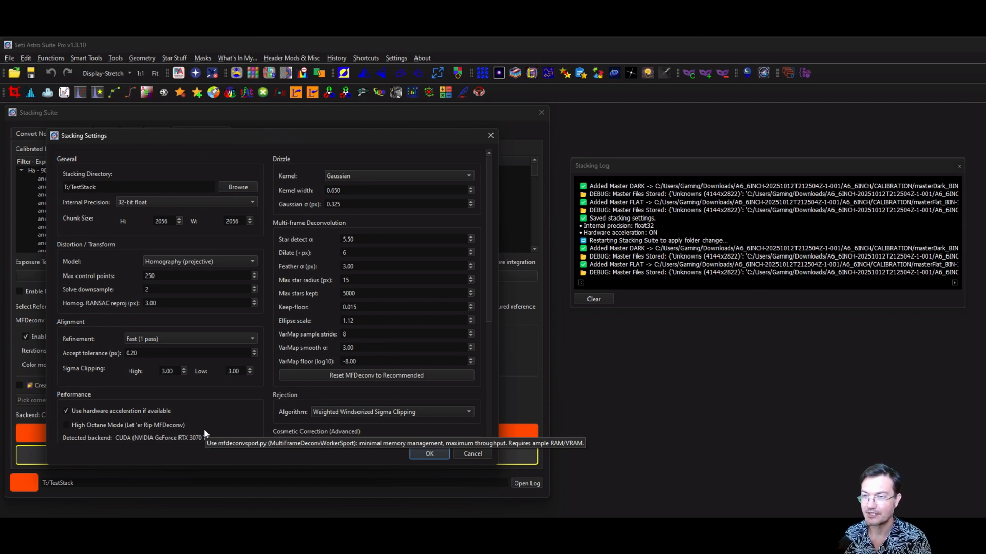
pyautogui.moveTo(117, 434)
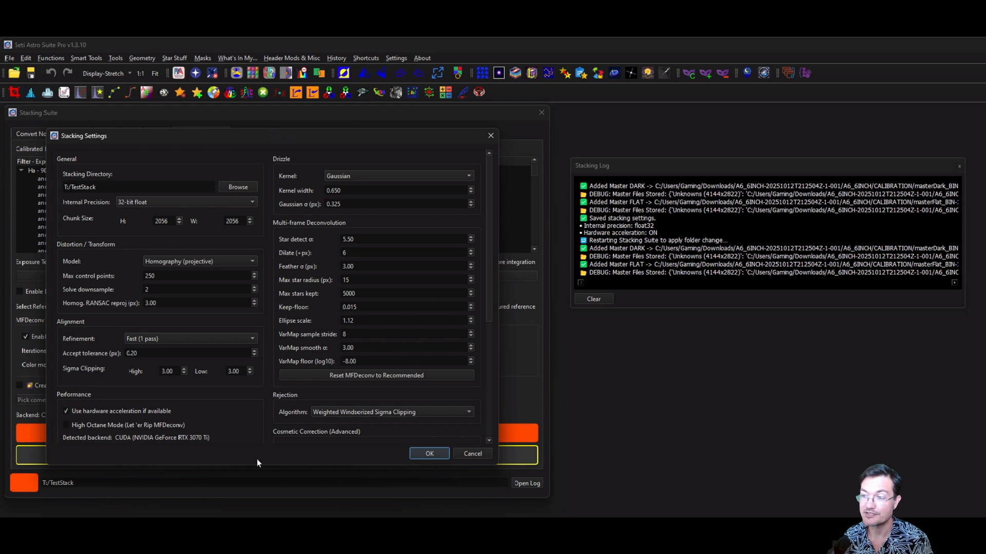
# - Accept the Multi-frame Deconvolution and Performance stacking settings with OK
pyautogui.click(428, 453)
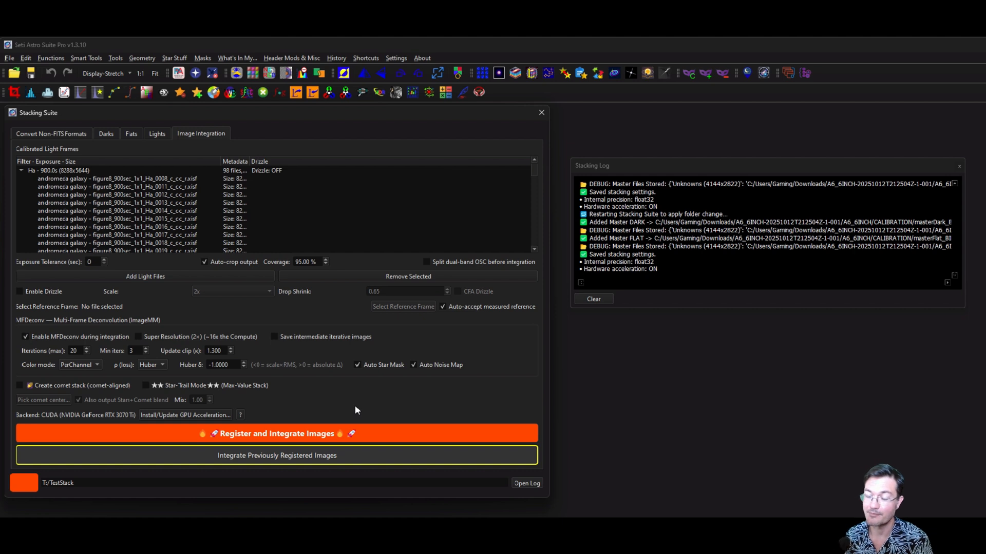
pyautogui.moveTo(39, 492)
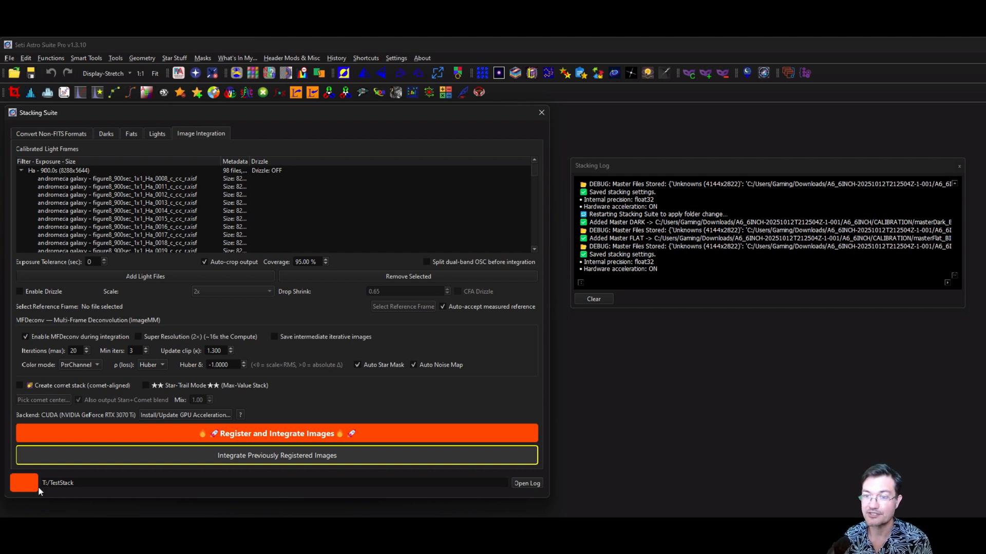
pyautogui.moveTo(80, 482)
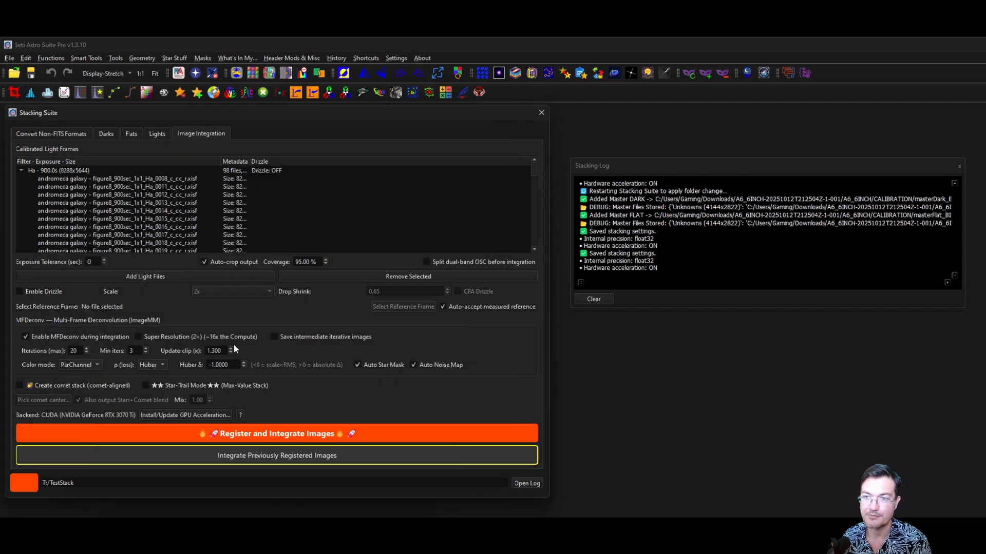
pyautogui.click(244, 347)
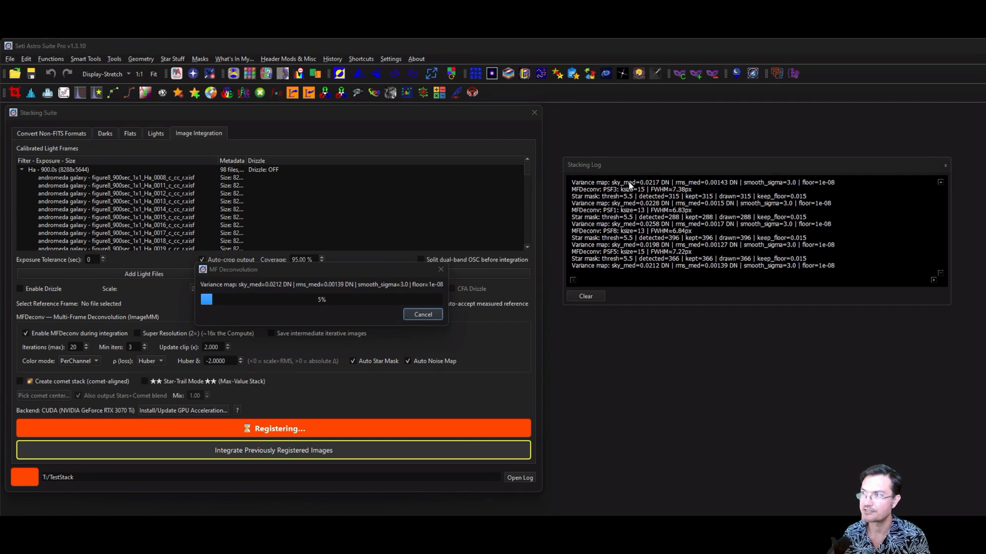
pyautogui.moveTo(664, 252)
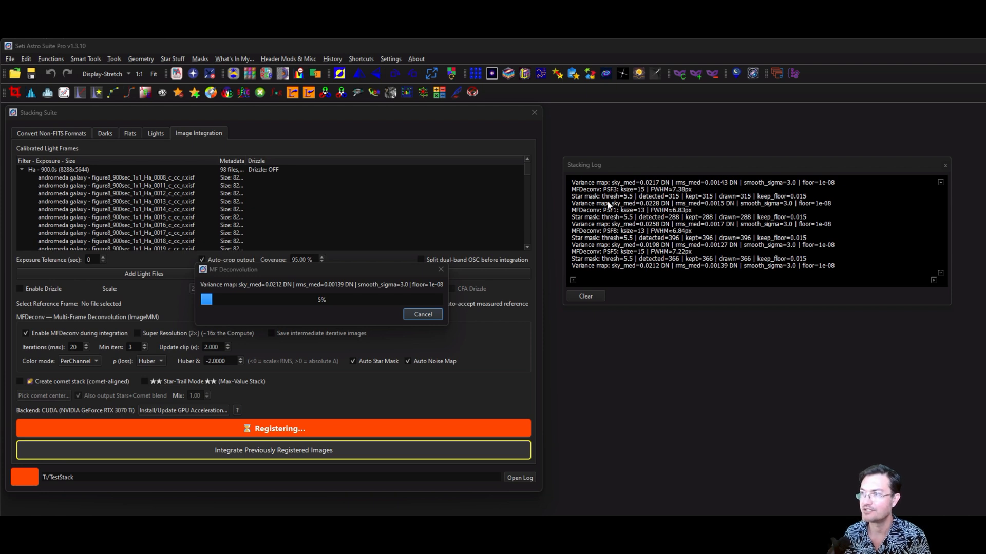
pyautogui.moveTo(611, 256)
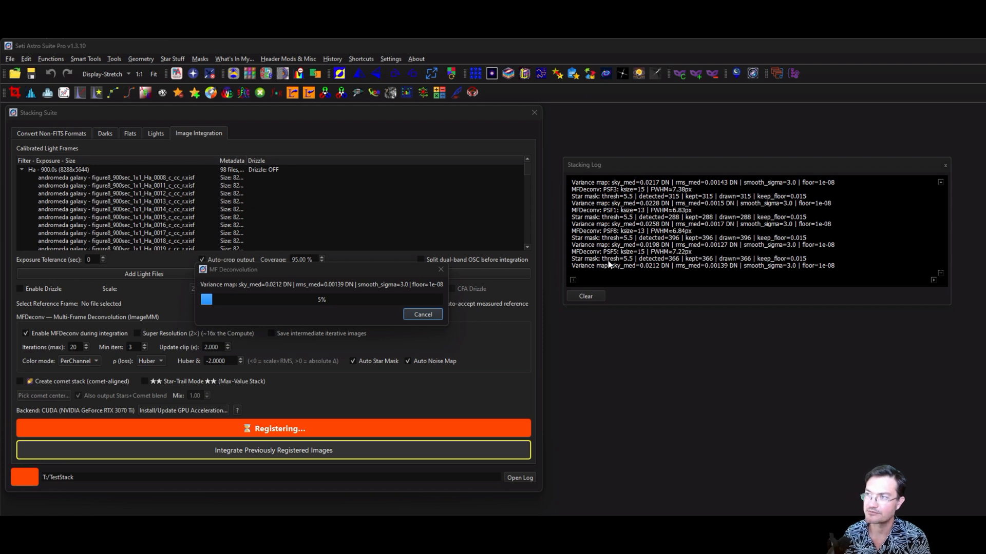
pyautogui.moveTo(614, 275)
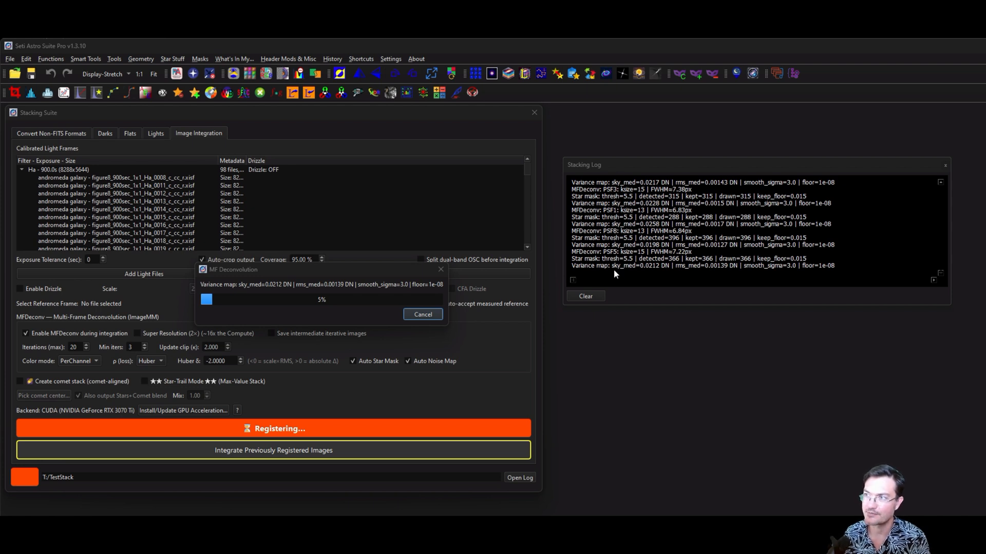
pyautogui.moveTo(640, 271)
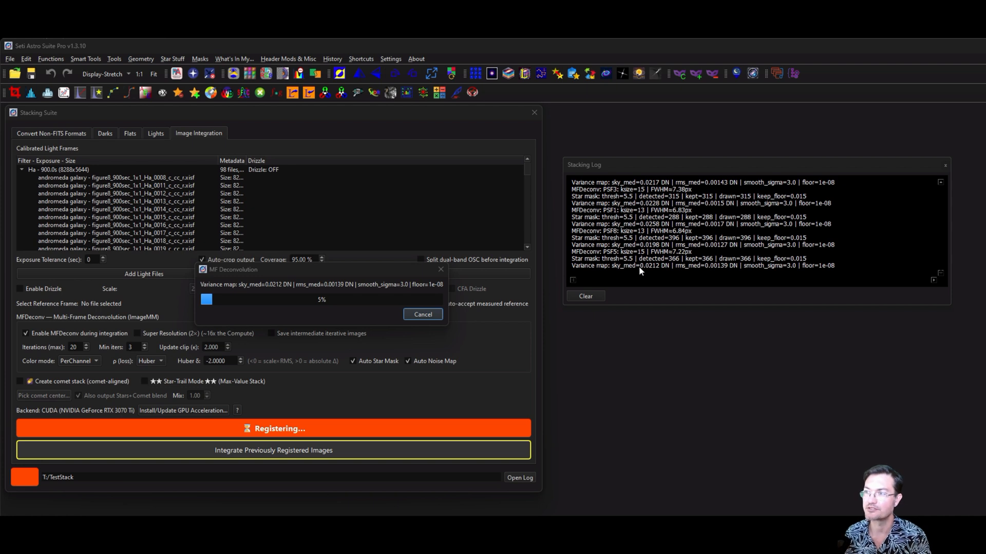
pyautogui.moveTo(621, 272)
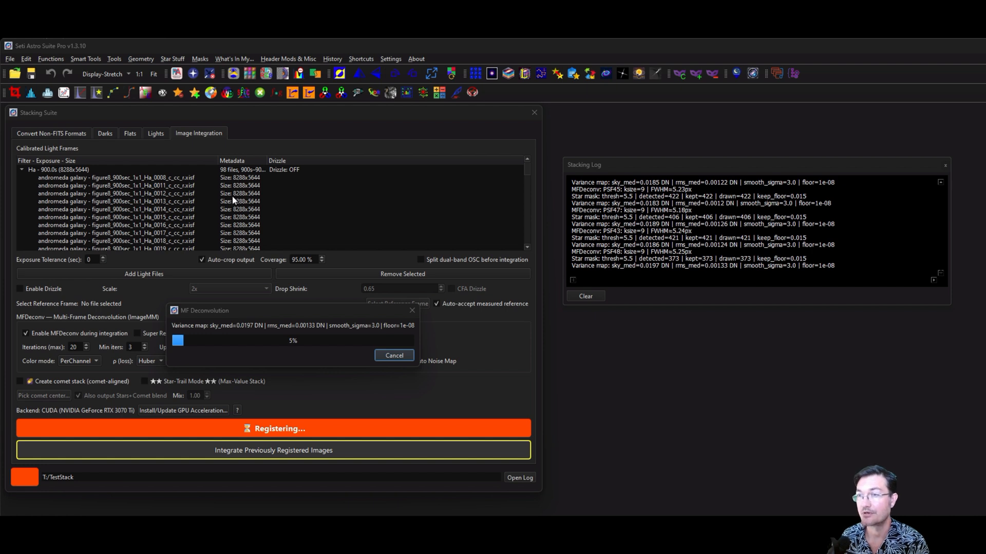
pyautogui.moveTo(238, 205)
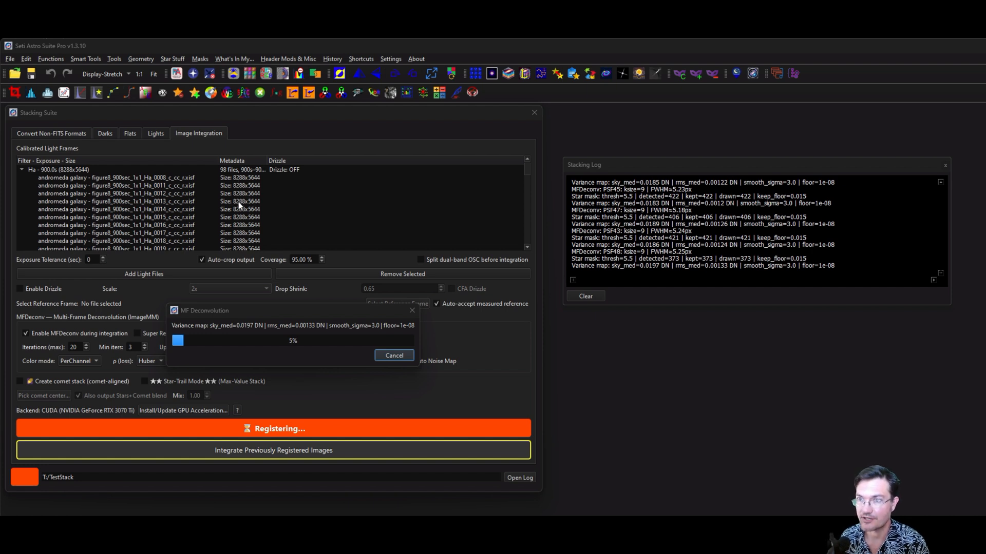
pyautogui.moveTo(263, 205)
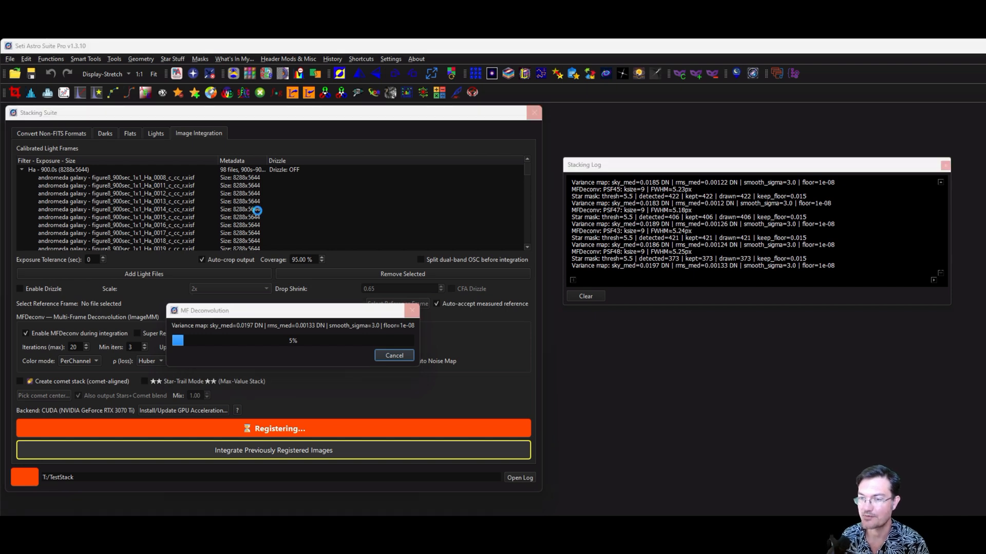
pyautogui.moveTo(161, 252)
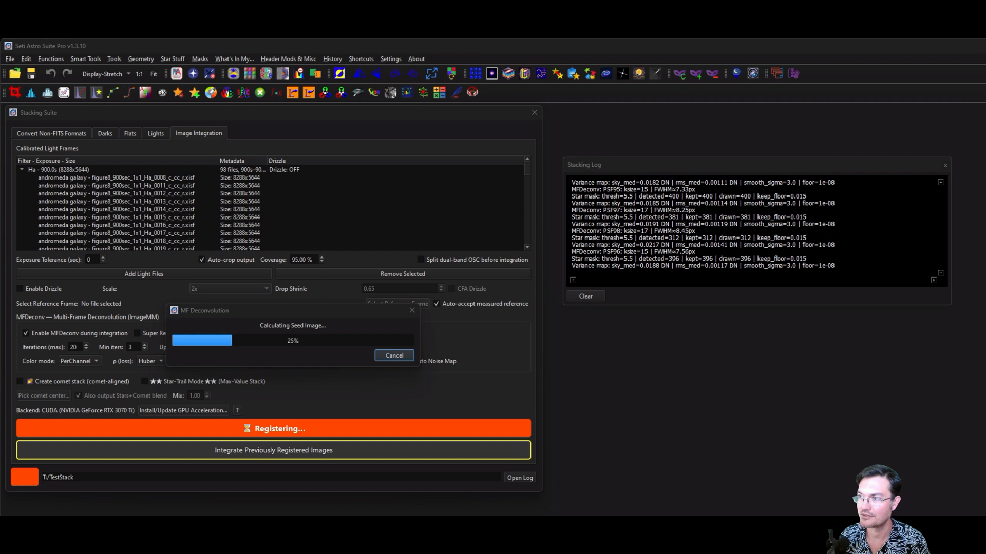
pyautogui.moveTo(464, 352)
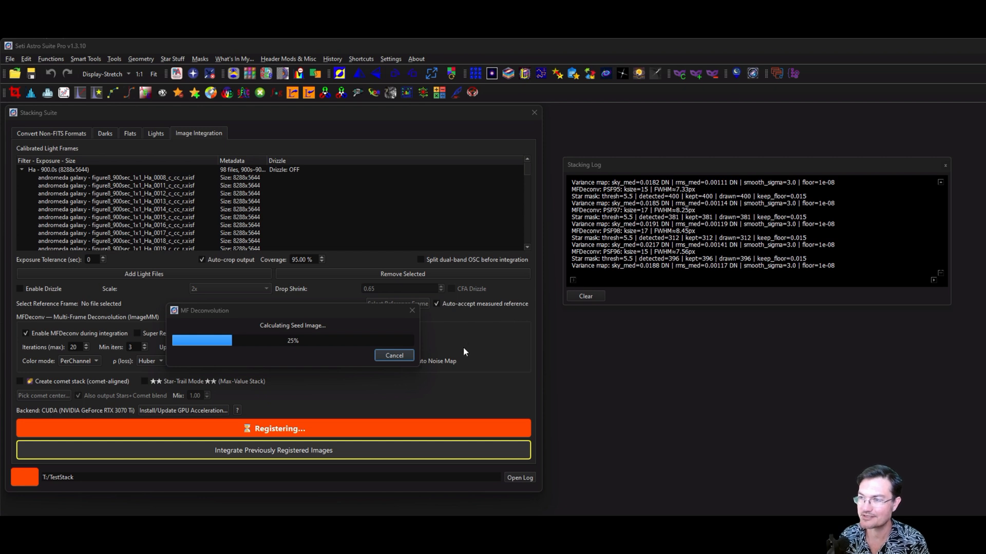
pyautogui.moveTo(314, 409)
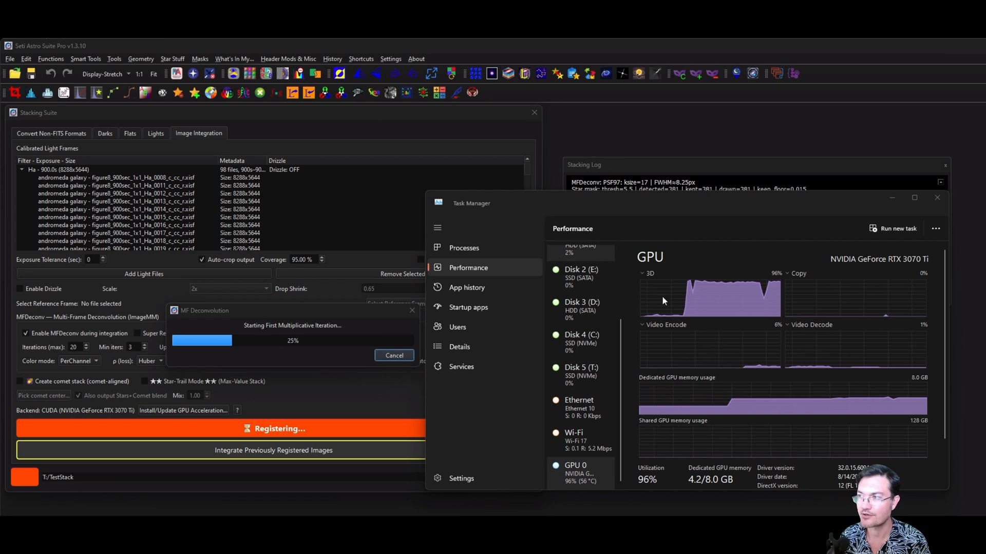
pyautogui.moveTo(752, 325)
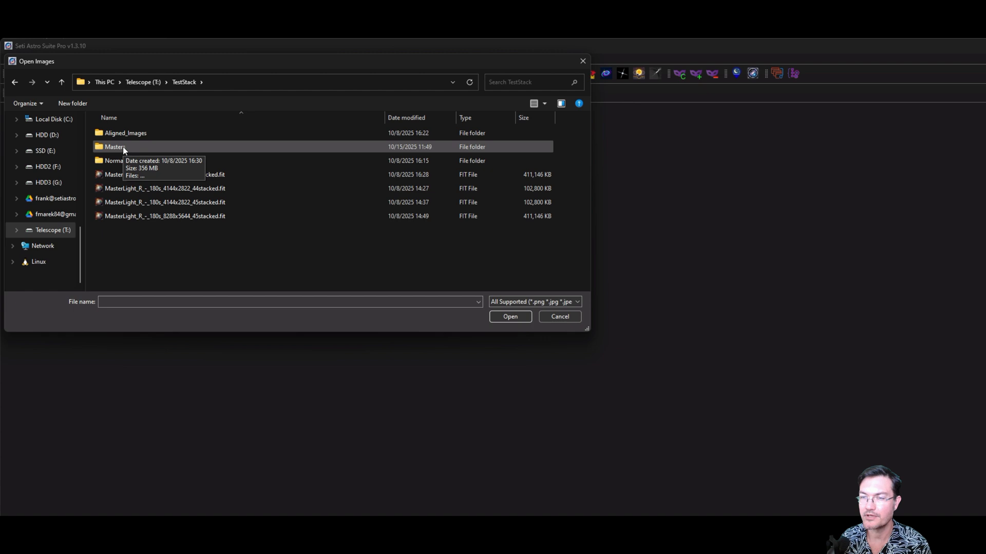
# - Open the Masters folder and choose the newest MFDeconv Ha master file
pyautogui.doubleClick(115, 146)
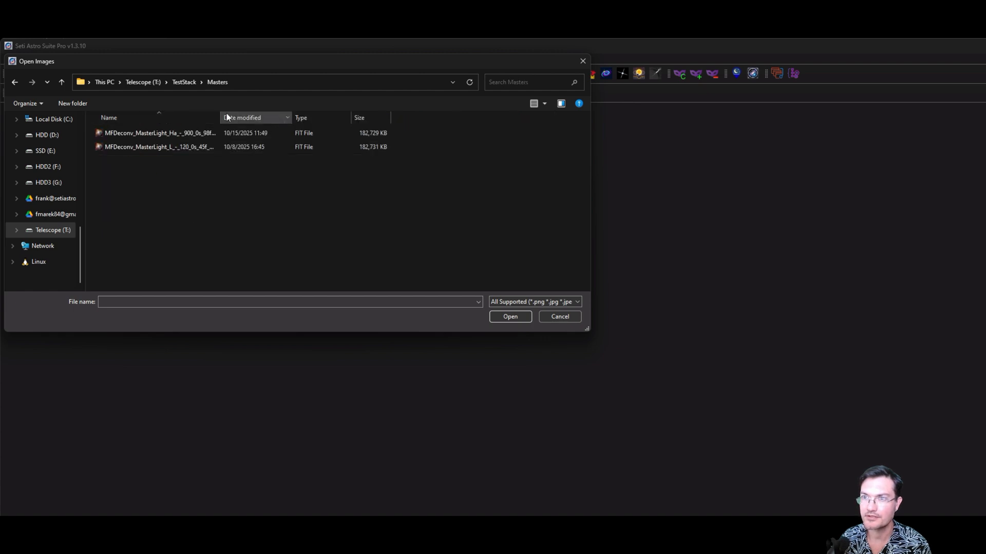
pyautogui.click(558, 316)
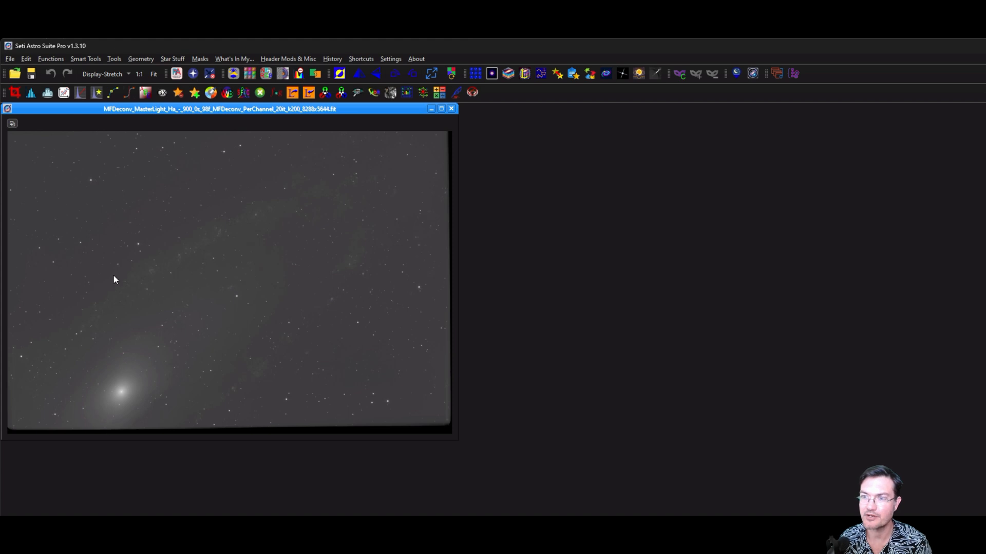
pyautogui.moveTo(414, 440)
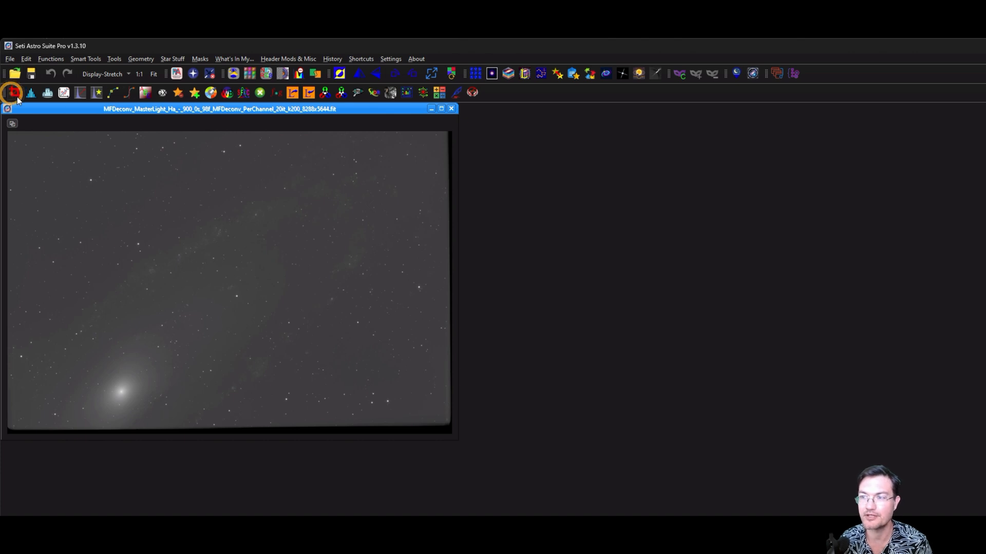
# - Crop the uneven borders off the Ha master using an autostretched preview
pyautogui.click(12, 93)
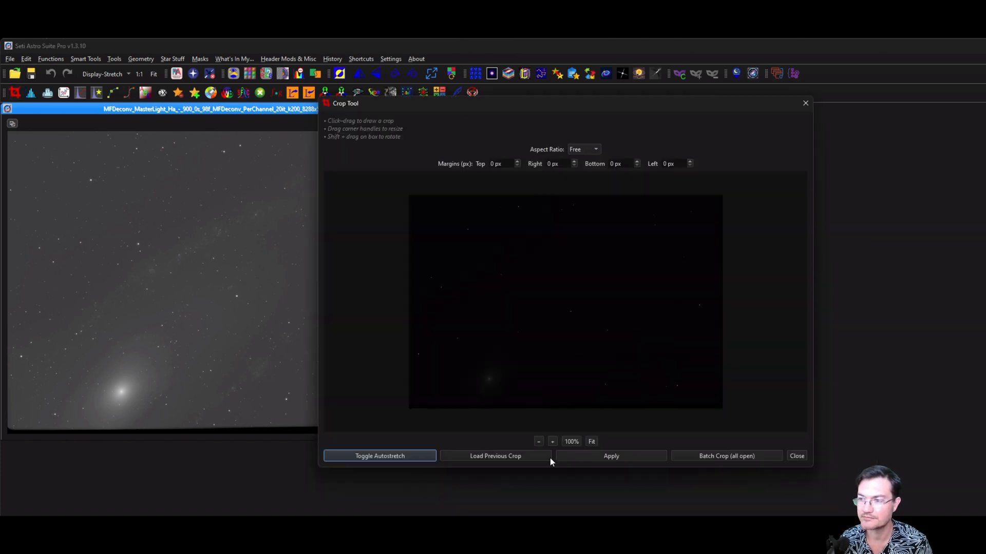
pyautogui.click(379, 456)
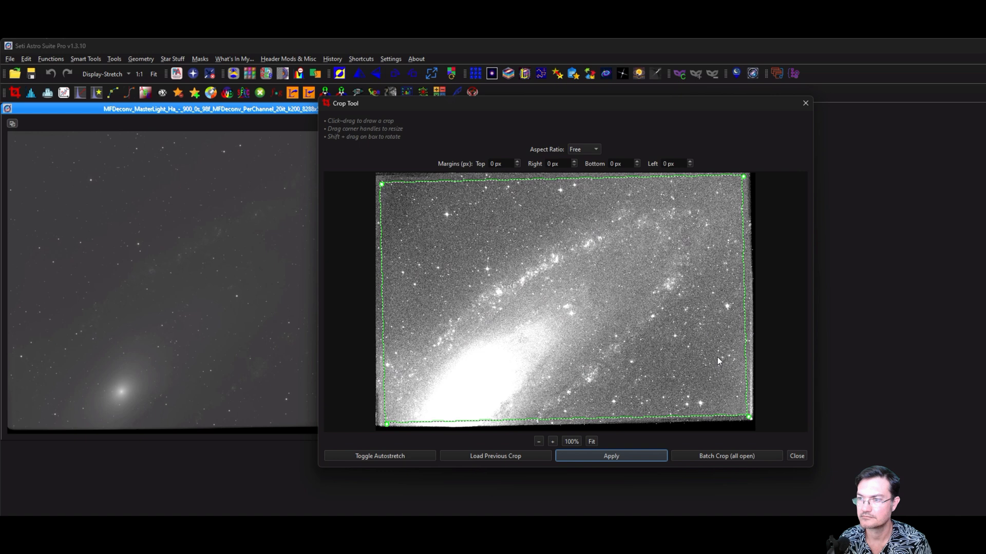
pyautogui.click(611, 456)
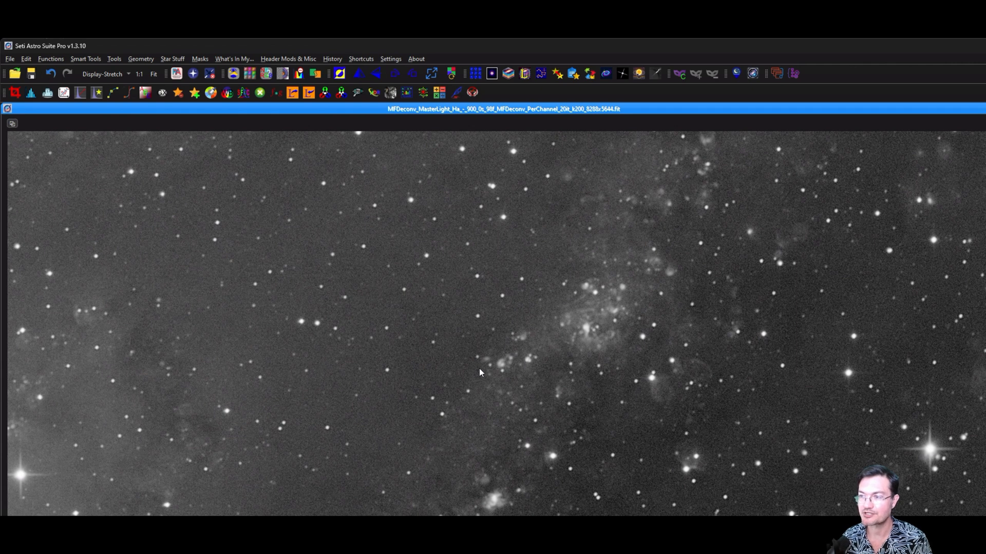
# - Zoom in on the bright H-alpha knots along Andromeda's spiral arm
pyautogui.click(291, 263)
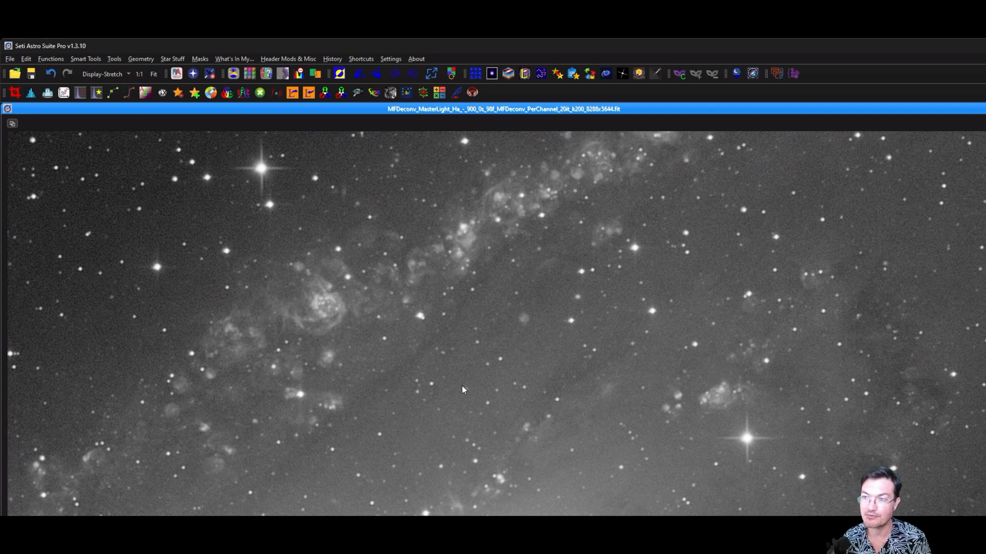
pyautogui.moveTo(451, 397)
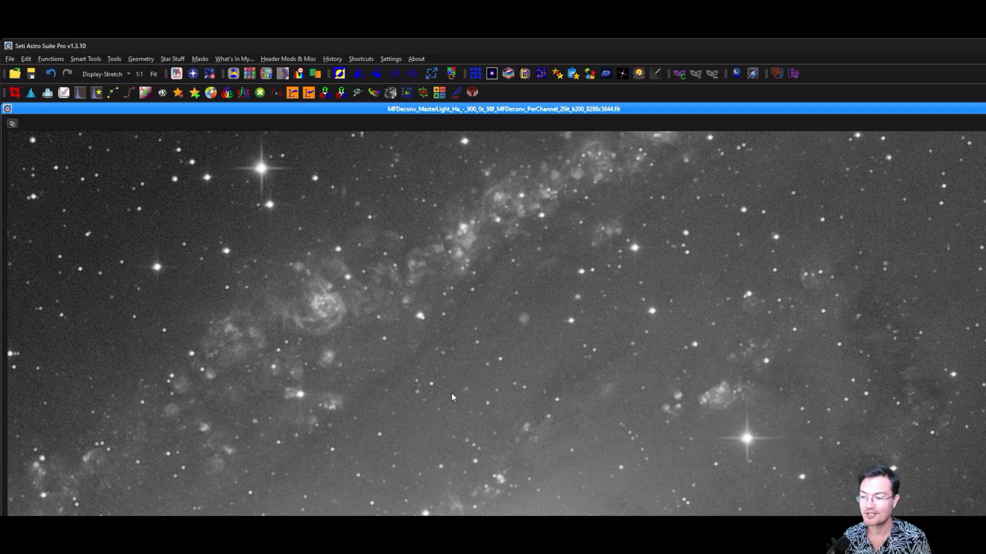